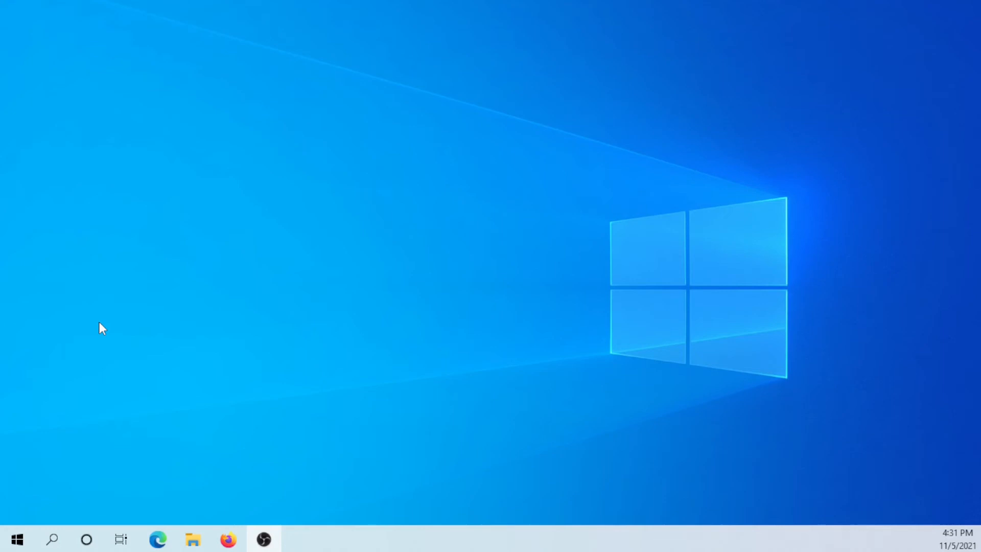
{"action": "mouse_move", "coordinate": [51, 540]}
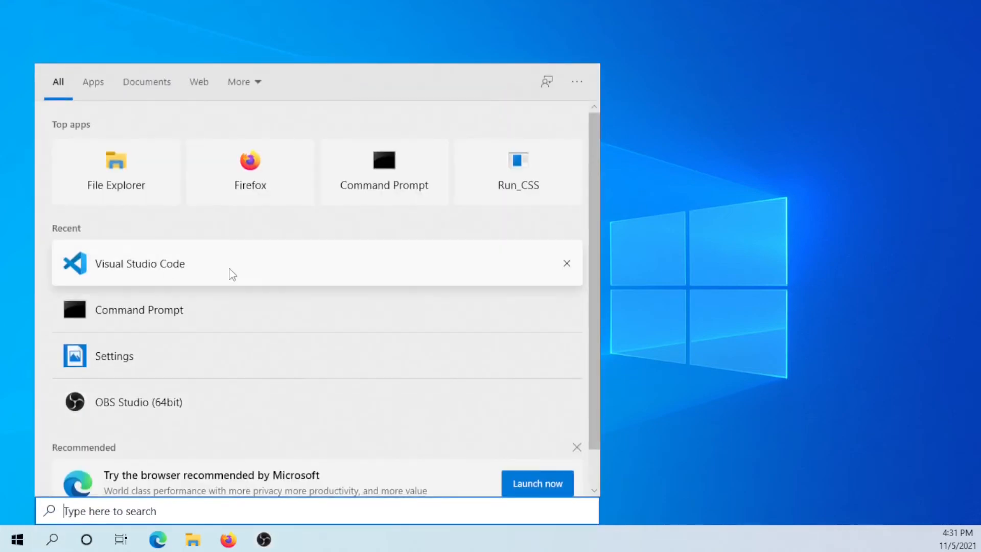
Search the Start menu for 'vsc' and launch Visual Studio Code
{"action": "type", "text": "vsco"}
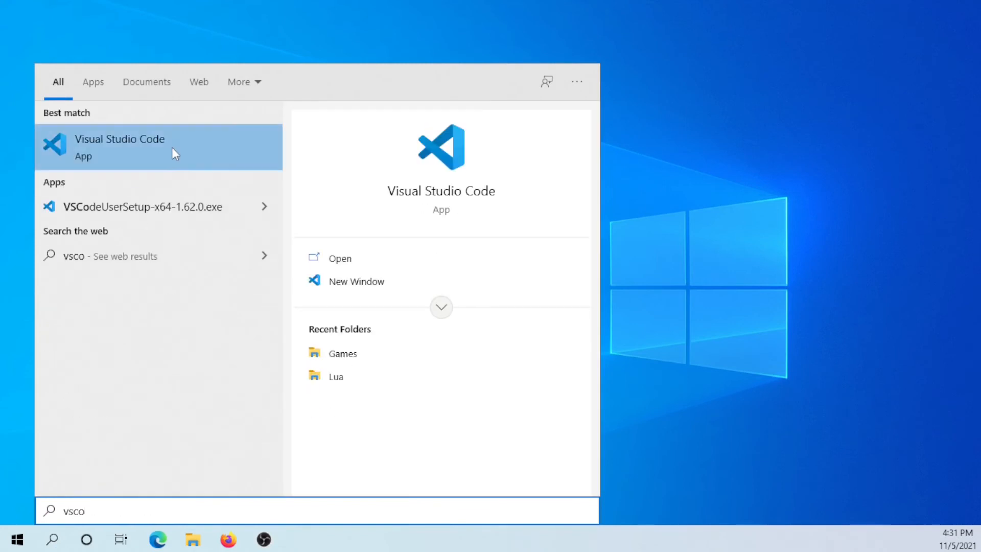
{"action": "left_click", "coordinate": [119, 147]}
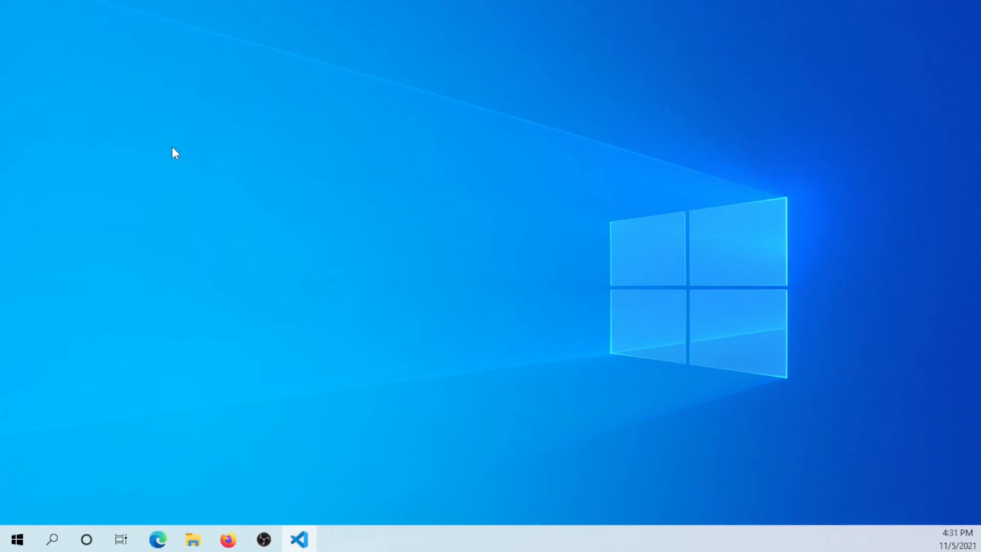
{"action": "left_click", "coordinate": [298, 539]}
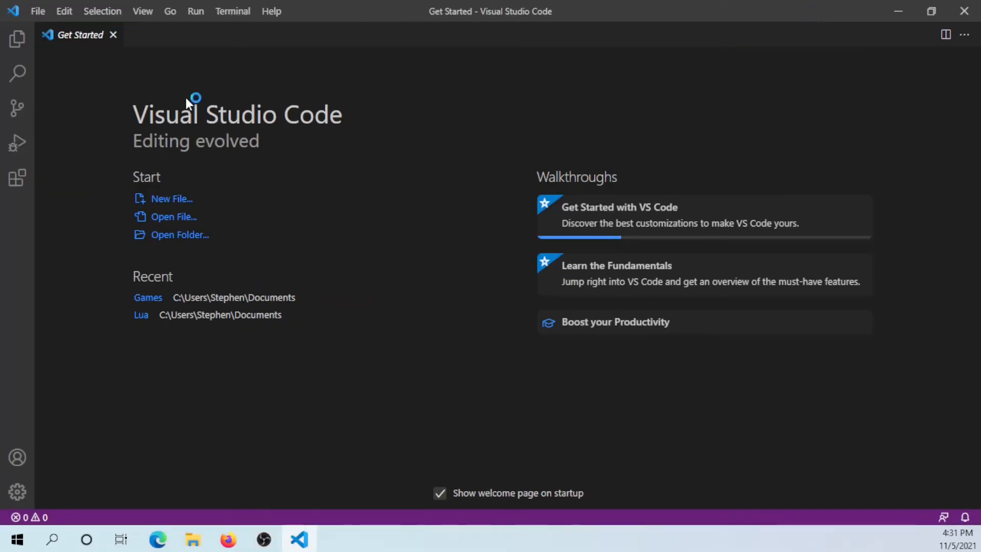
Open the Documents\Lua folder as the workspace via Open Folder
{"action": "left_click", "coordinate": [37, 11]}
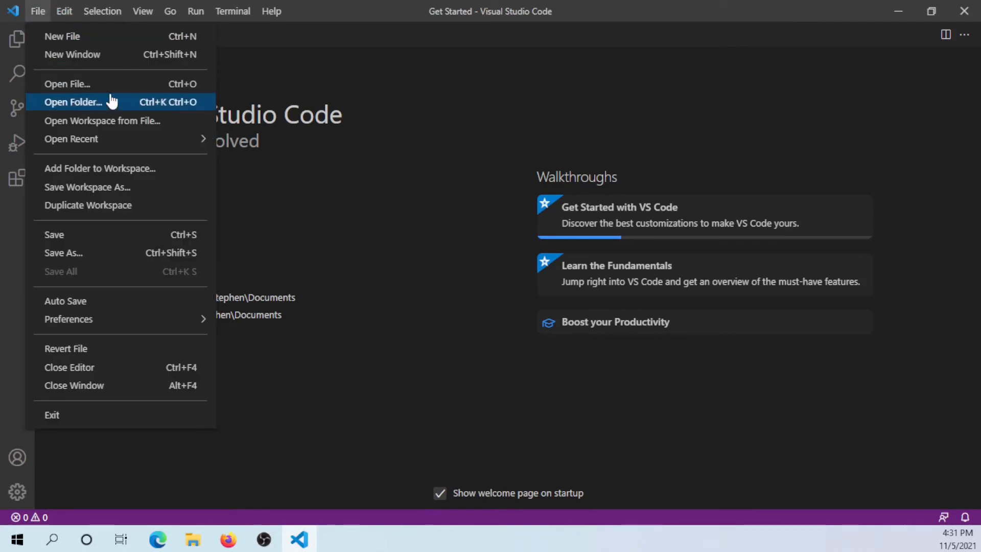
{"action": "left_click", "coordinate": [97, 106]}
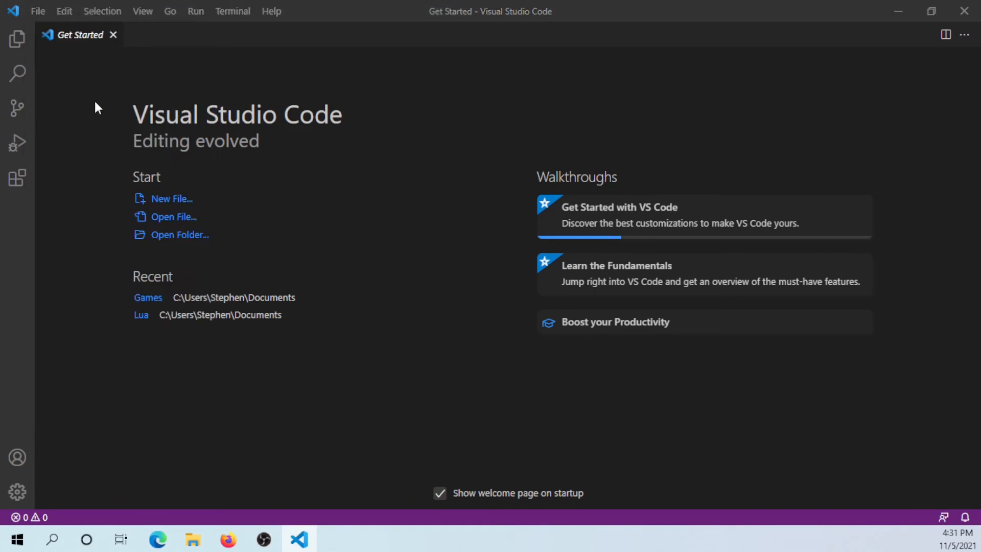
{"action": "left_click", "coordinate": [179, 234]}
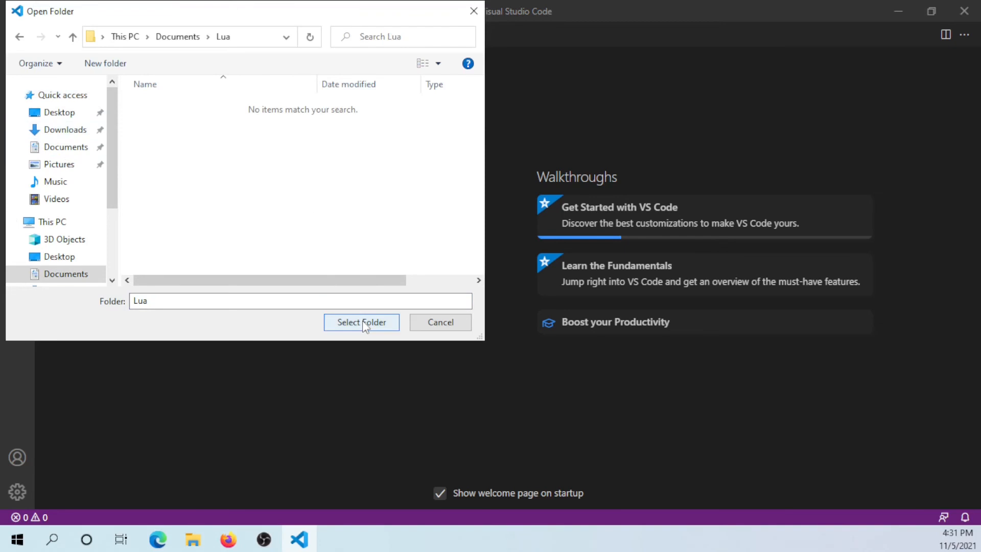
{"action": "left_click", "coordinate": [361, 323]}
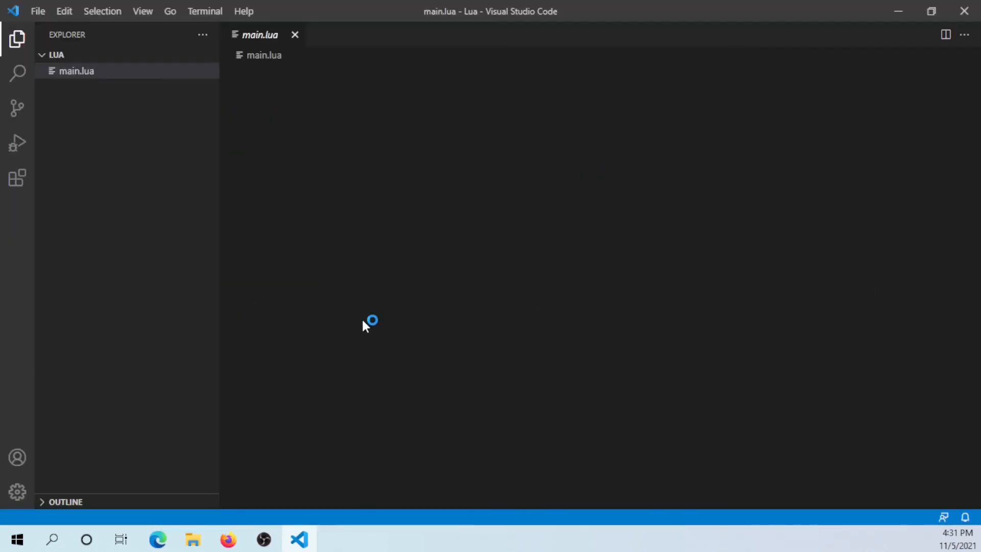
Write print("i am cool") in main.lua, then check the Lua folder in File Explorer
{"action": "type", "text": "print(\"i am cool\")"}
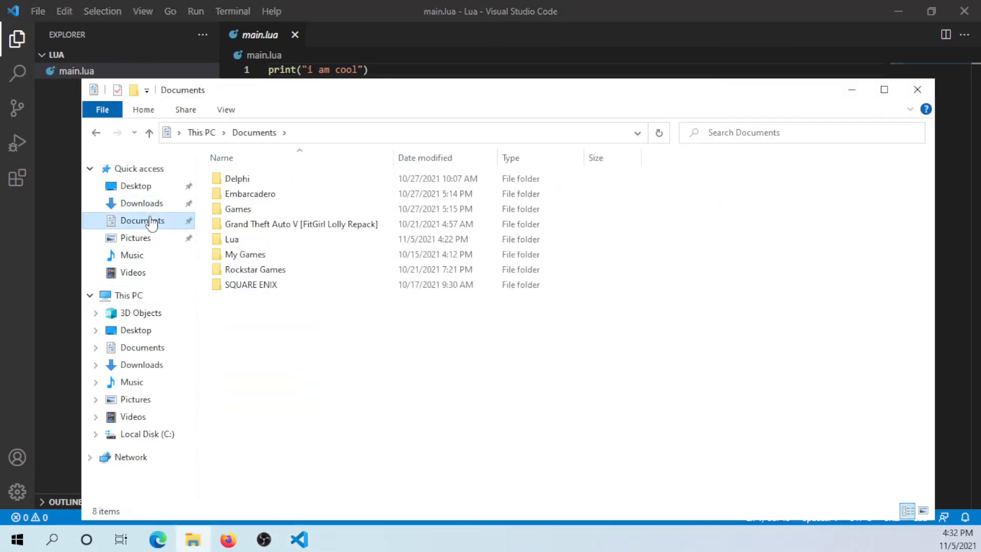
{"action": "double_click", "coordinate": [231, 239]}
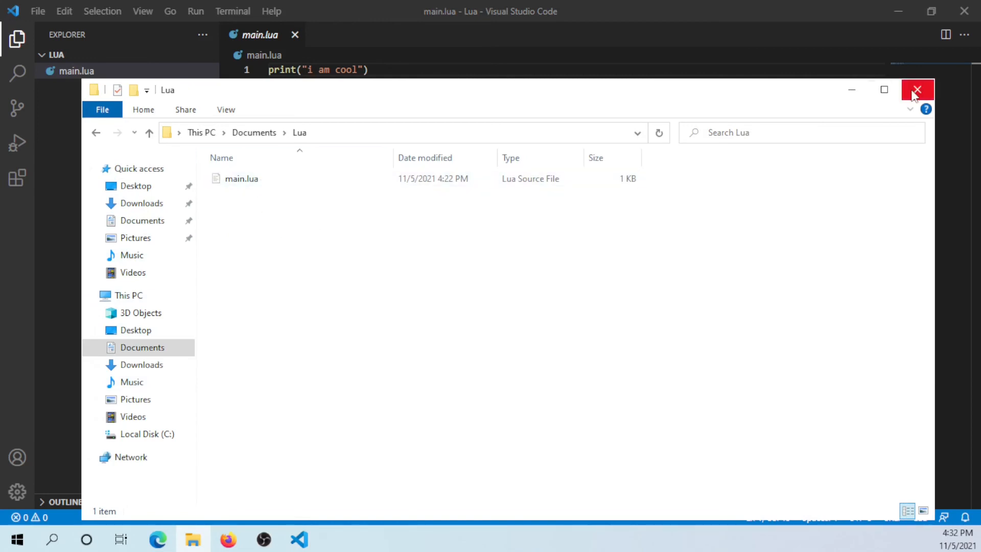
{"action": "left_click", "coordinate": [918, 89]}
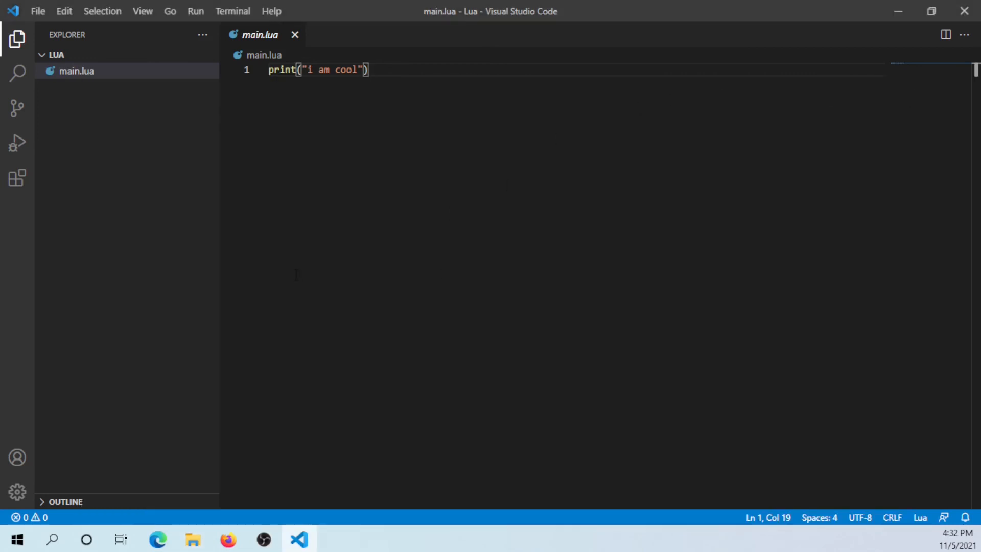
{"action": "mouse_move", "coordinate": [259, 35]}
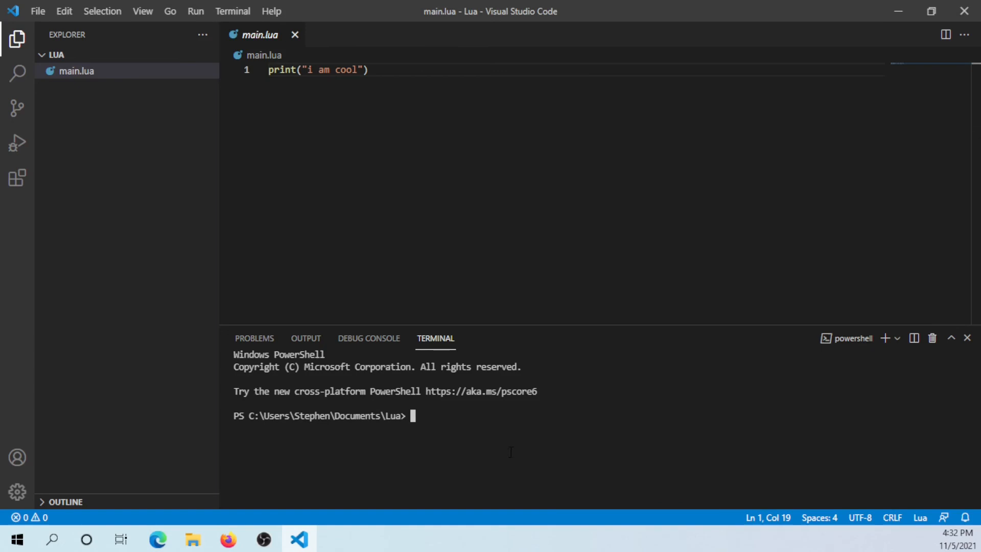
Run main.lua with lua53 in the terminal, printing 'i am cool'
{"action": "type", "text": "lua"}
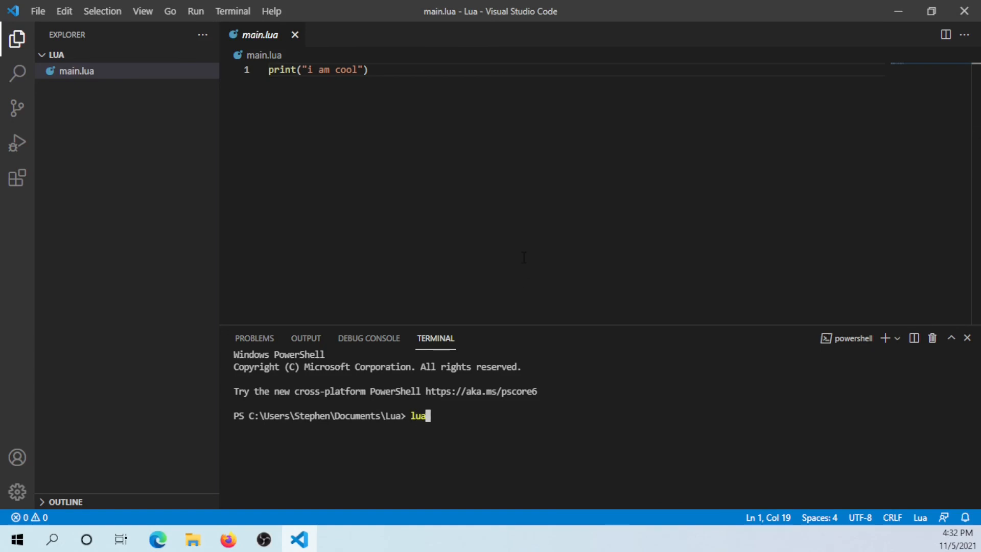
{"action": "type", "text": "53 .\\main.lua"}
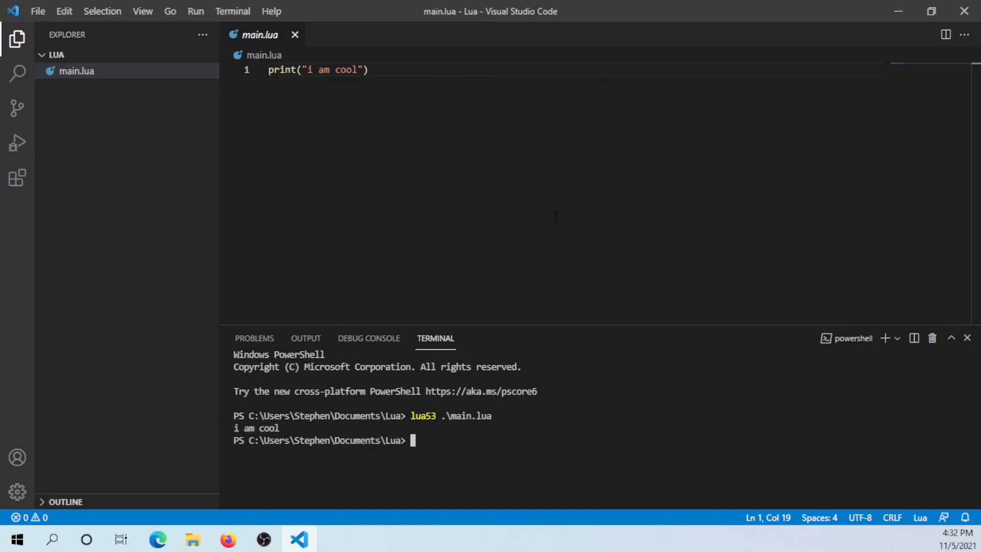
{"action": "mouse_move", "coordinate": [220, 226]}
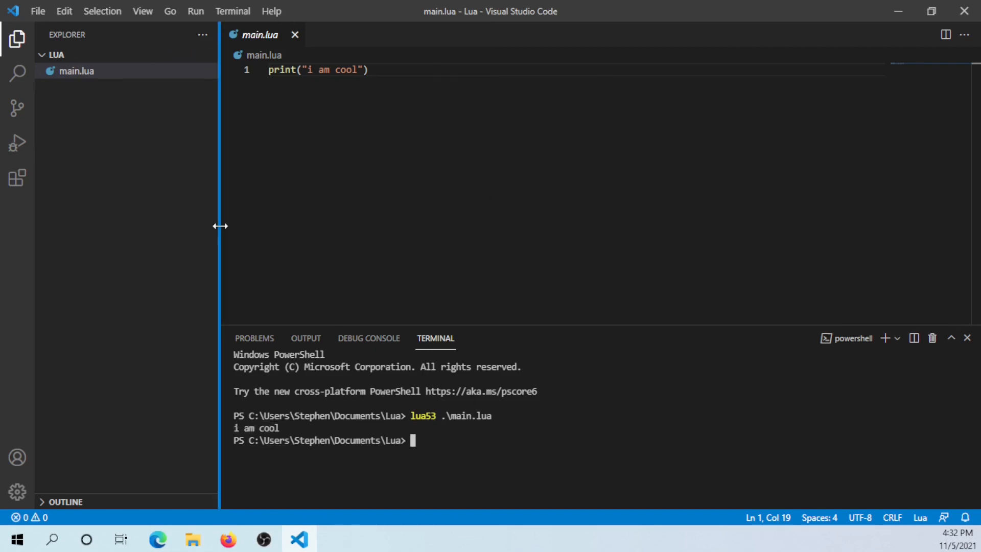